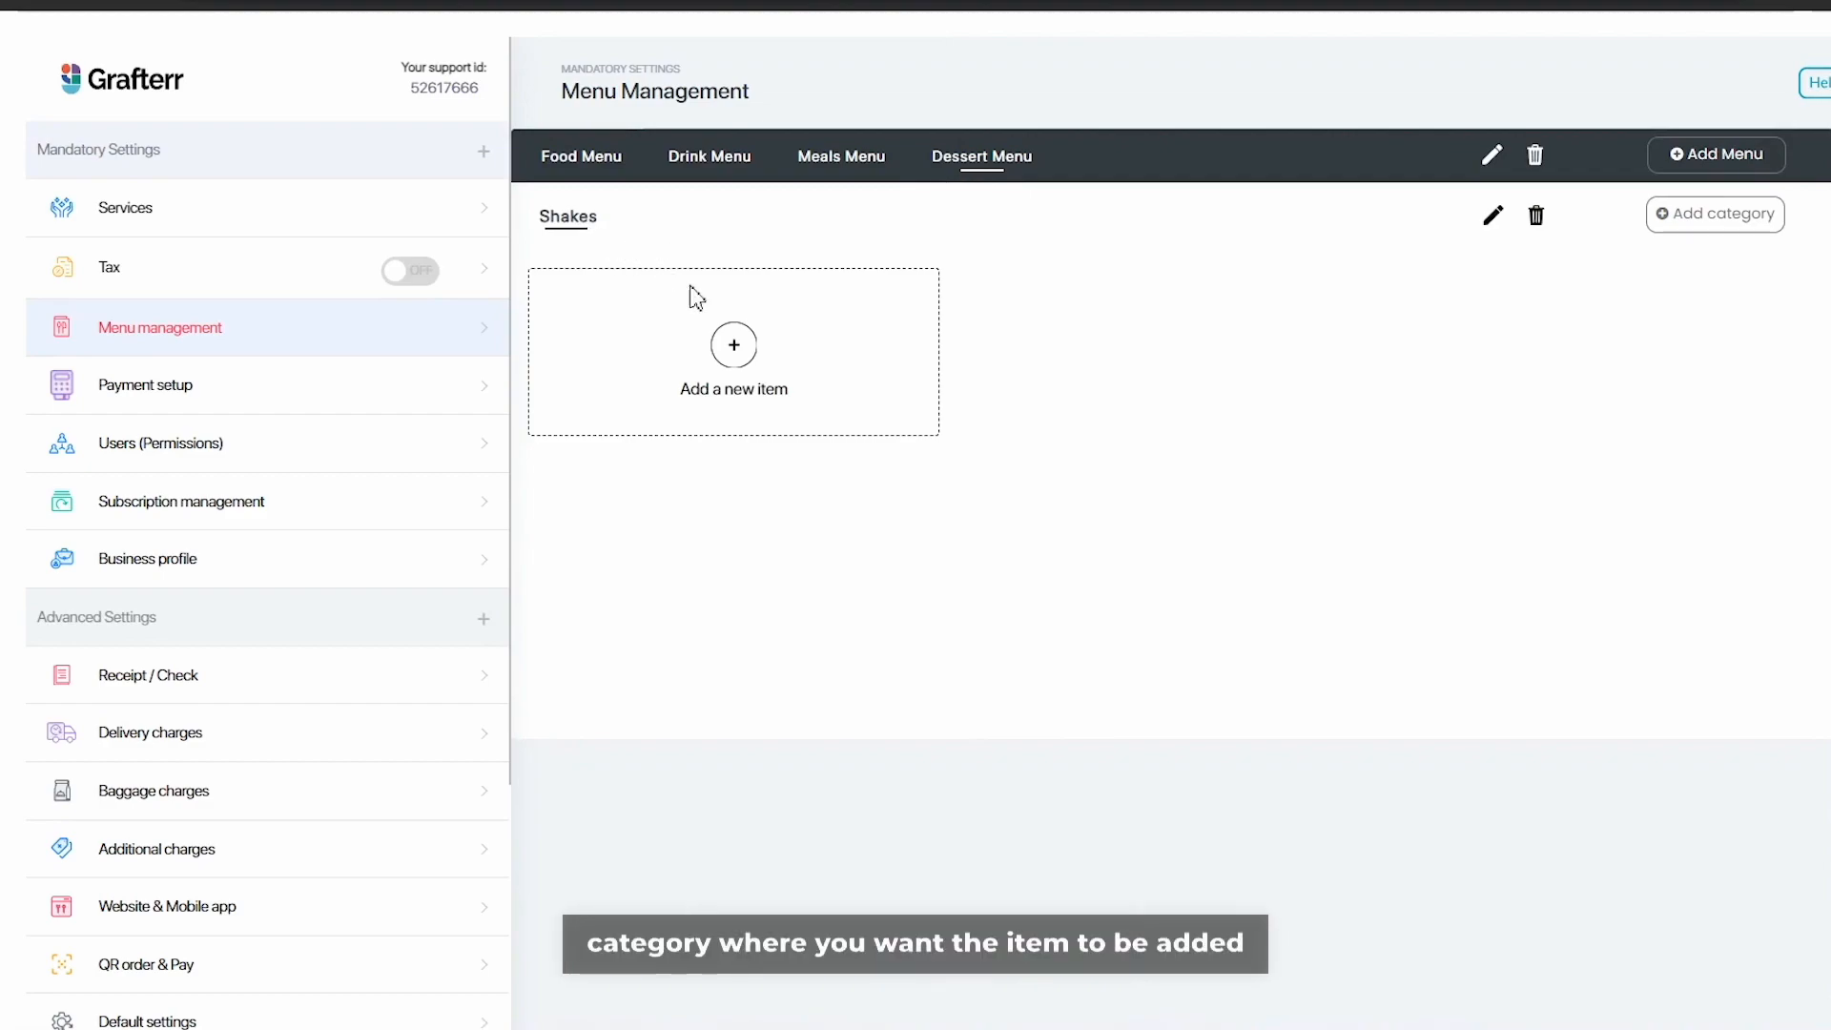
Step: Enter a new Shakes item named Biscoff Shake priced 5.00
{"action": "left_click", "coordinate": [734, 345]}
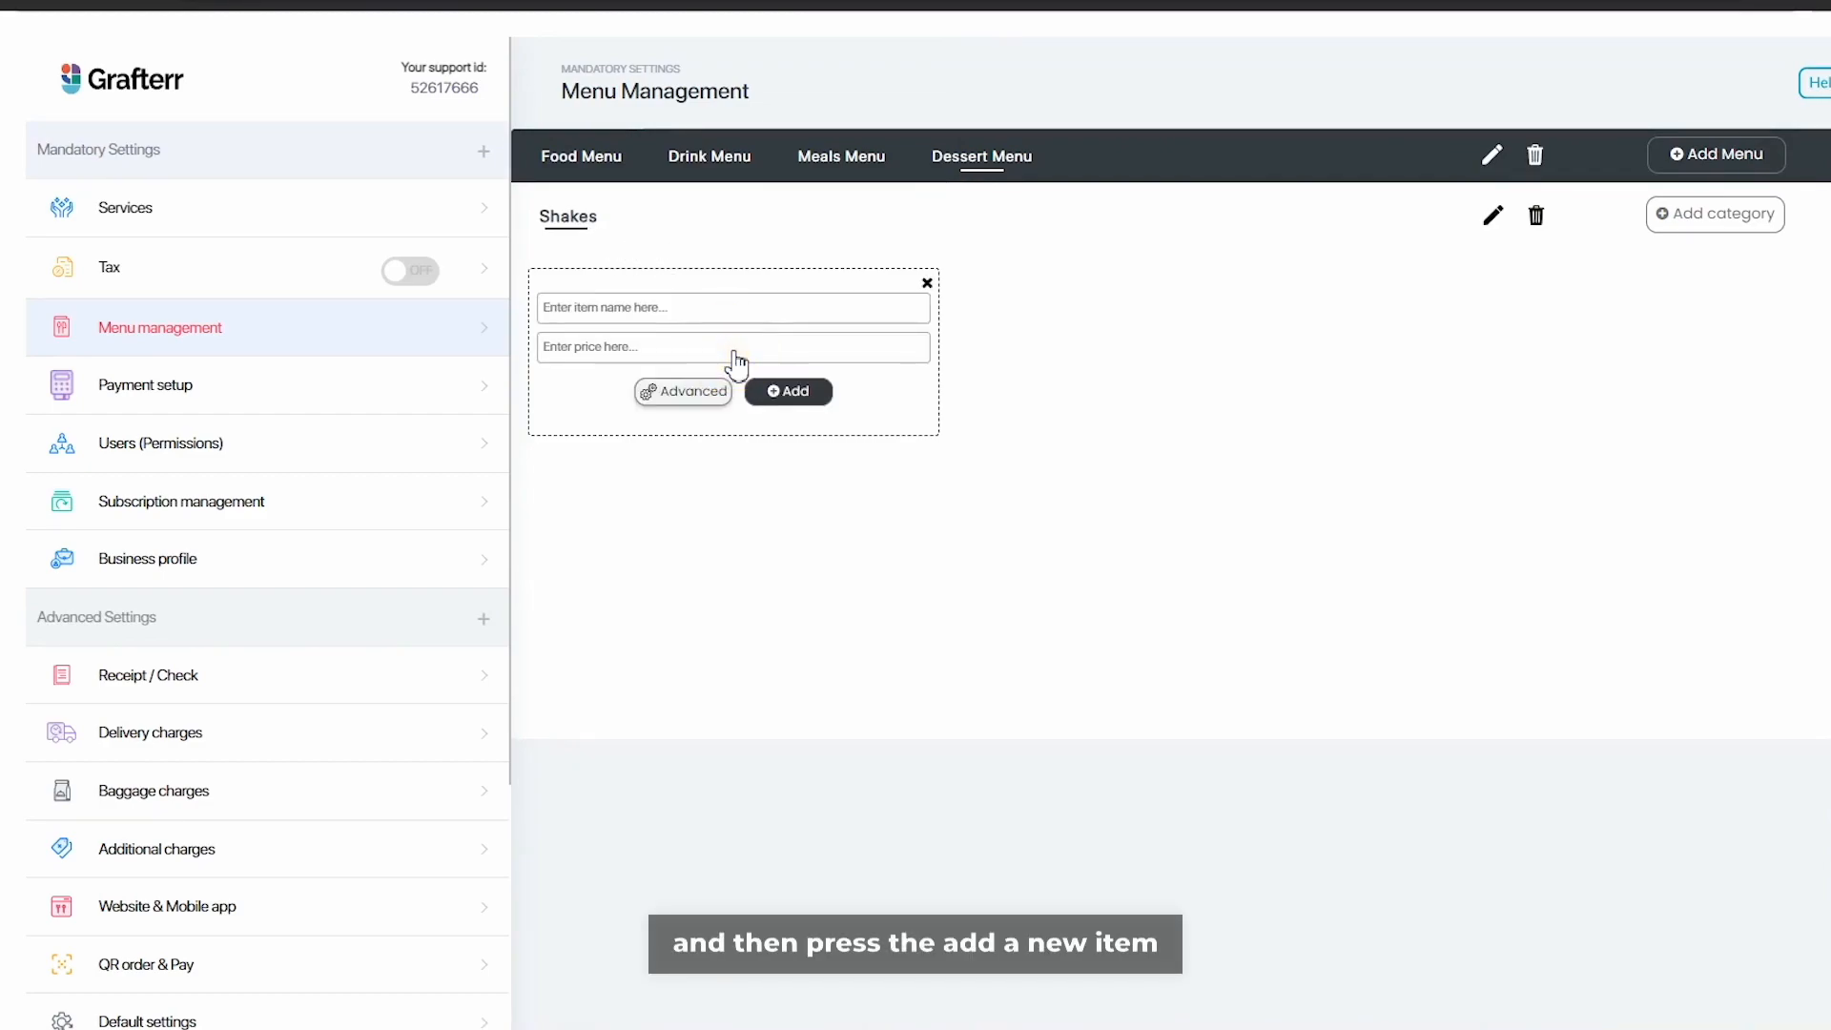
{"action": "left_click", "coordinate": [733, 307]}
{"action": "type", "text": "Biscoff Shake"}
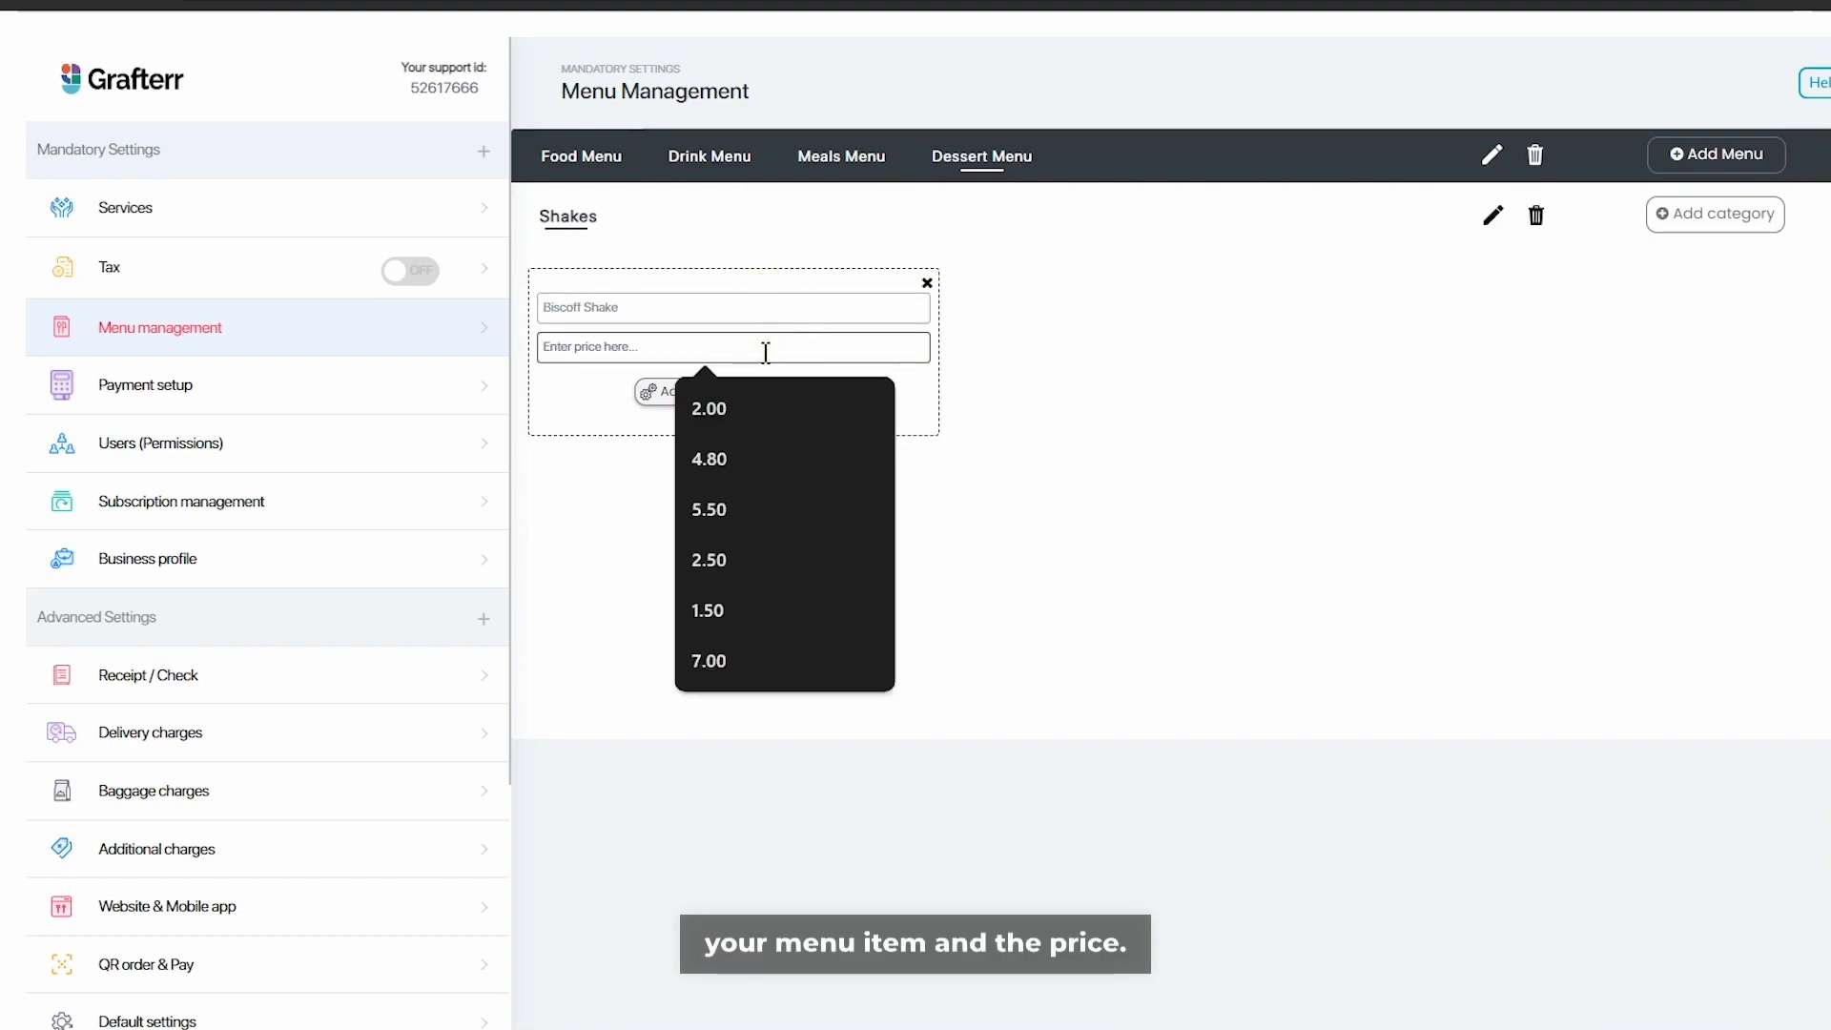
{"action": "type", "text": "5.00"}
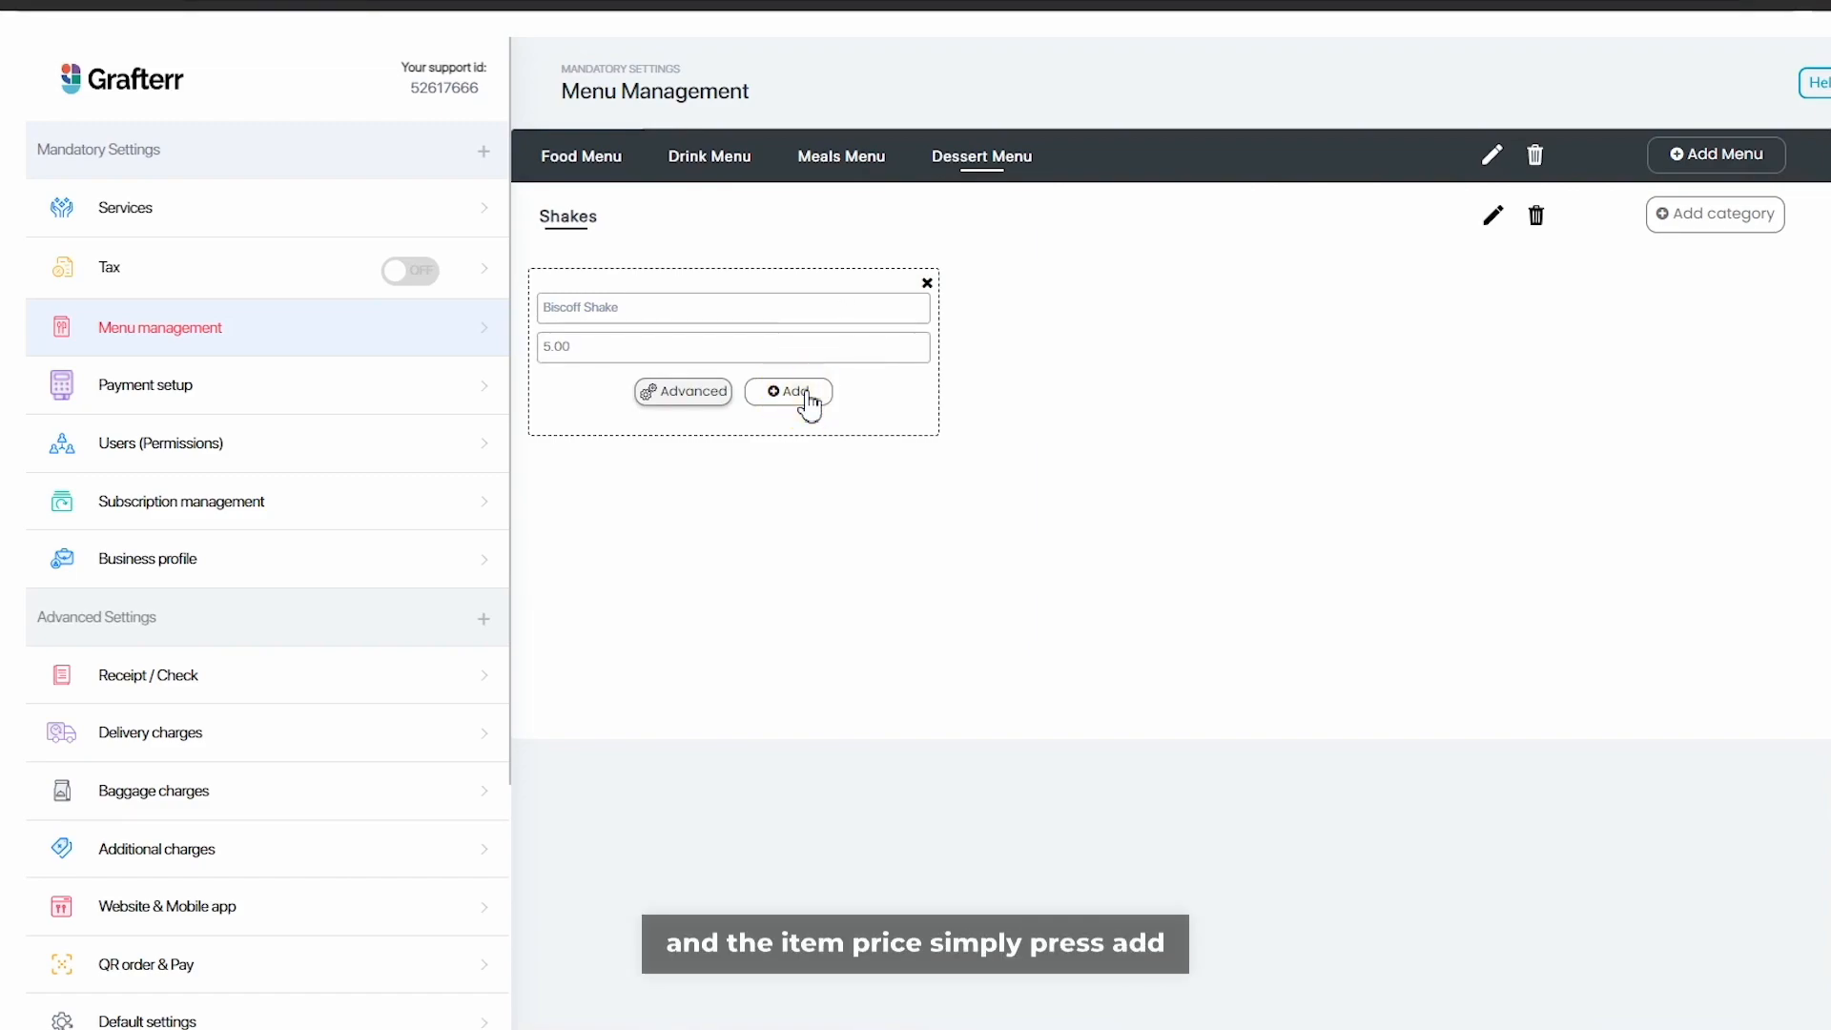
Step: Add Biscoff Shake and keep its pricing as a single 5.00 price in the edit form
{"action": "left_click", "coordinate": [789, 391]}
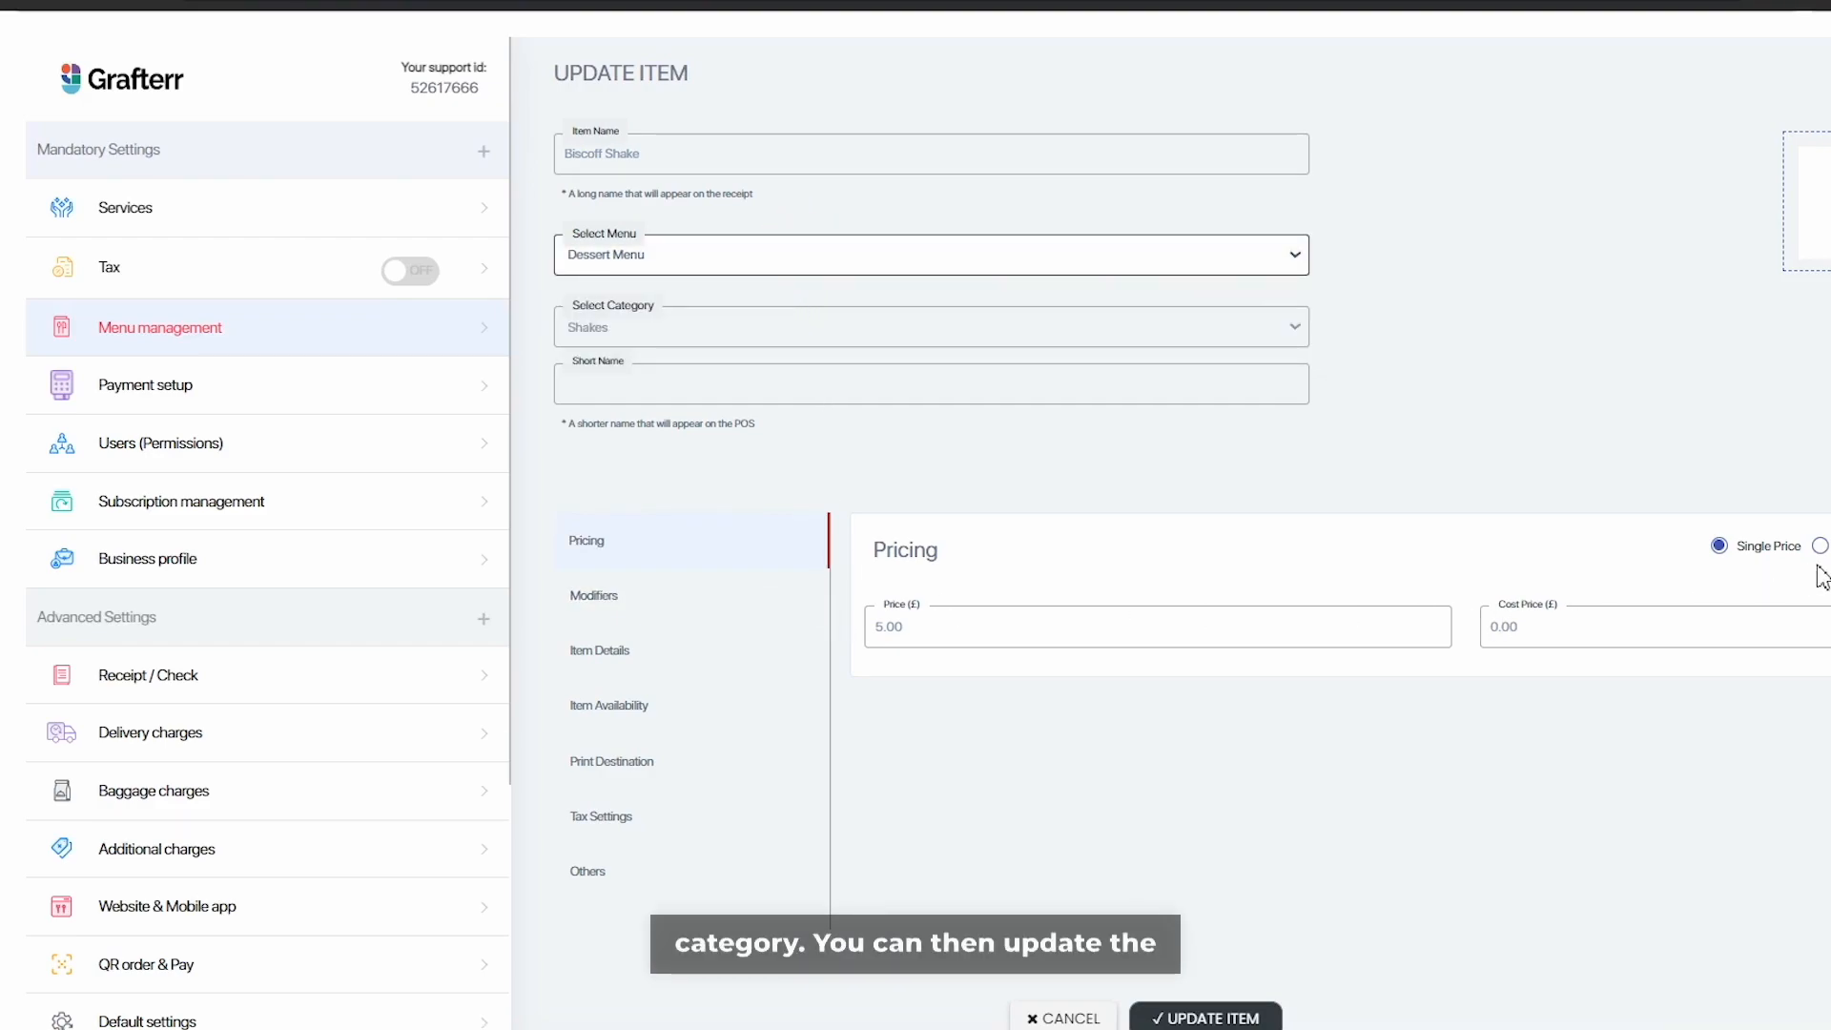
{"action": "left_click", "coordinate": [1693, 546]}
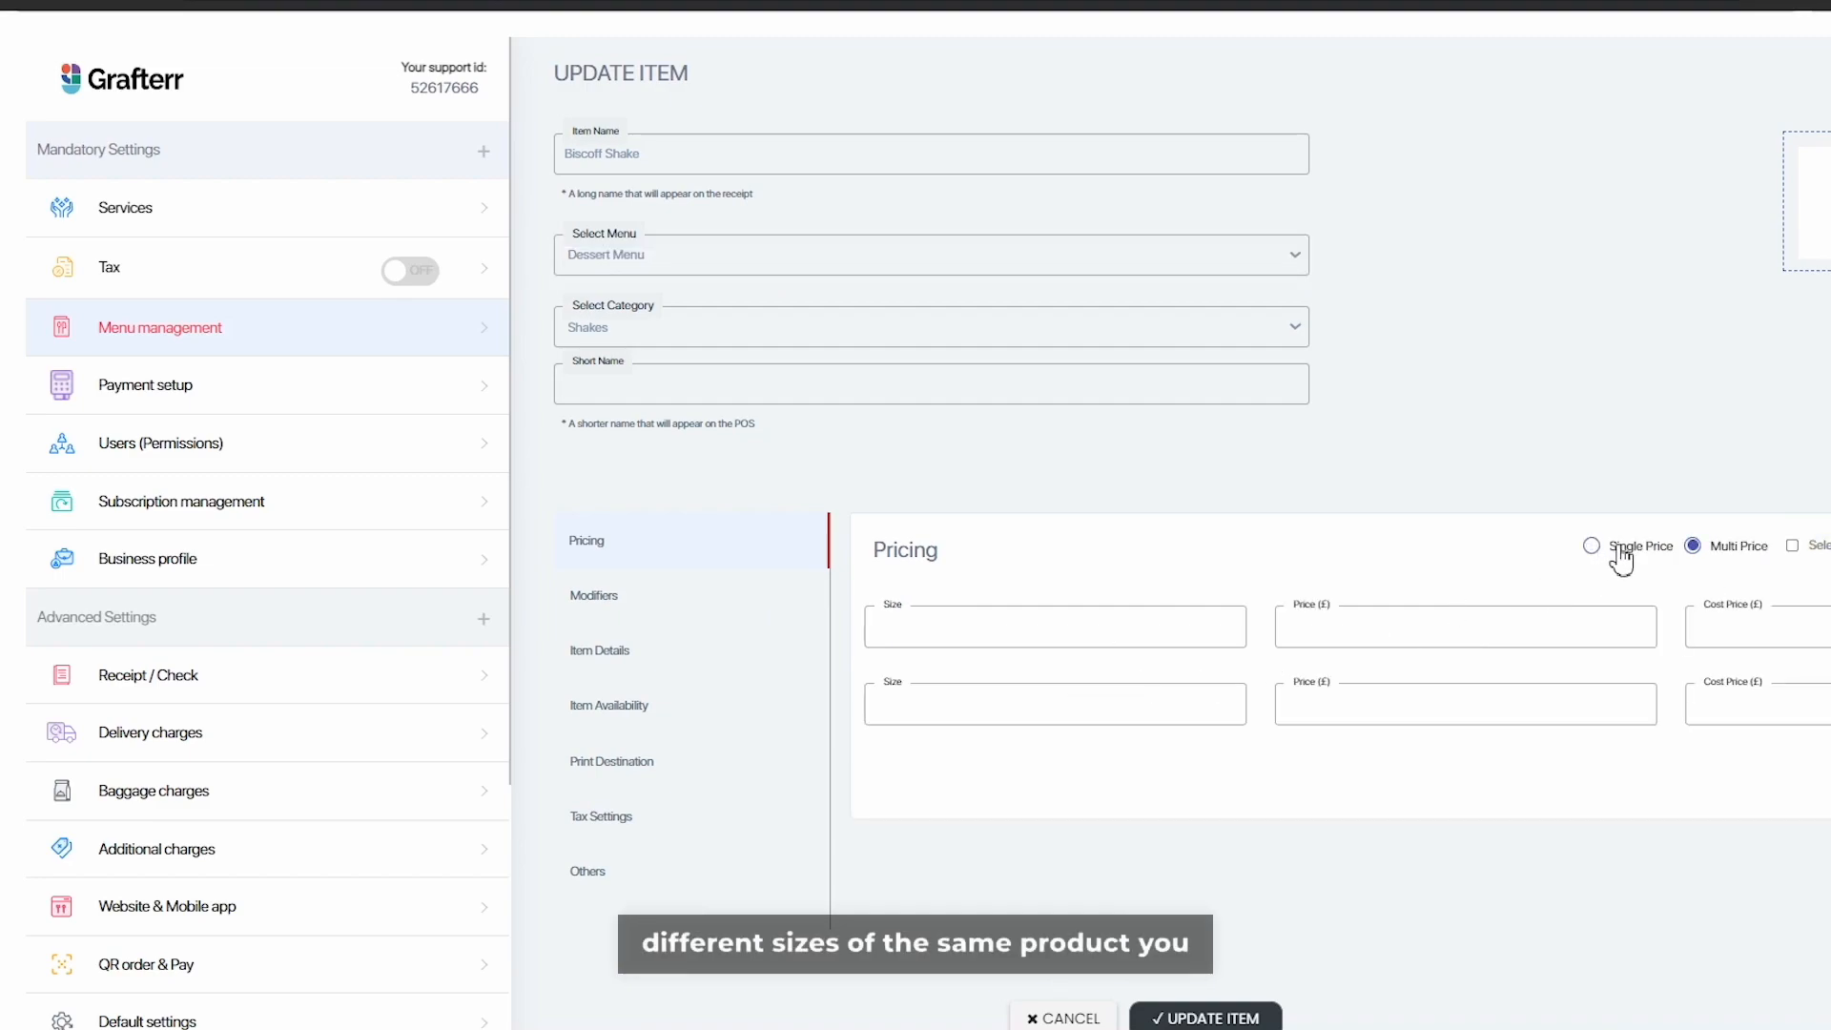
{"action": "left_click", "coordinate": [1592, 546]}
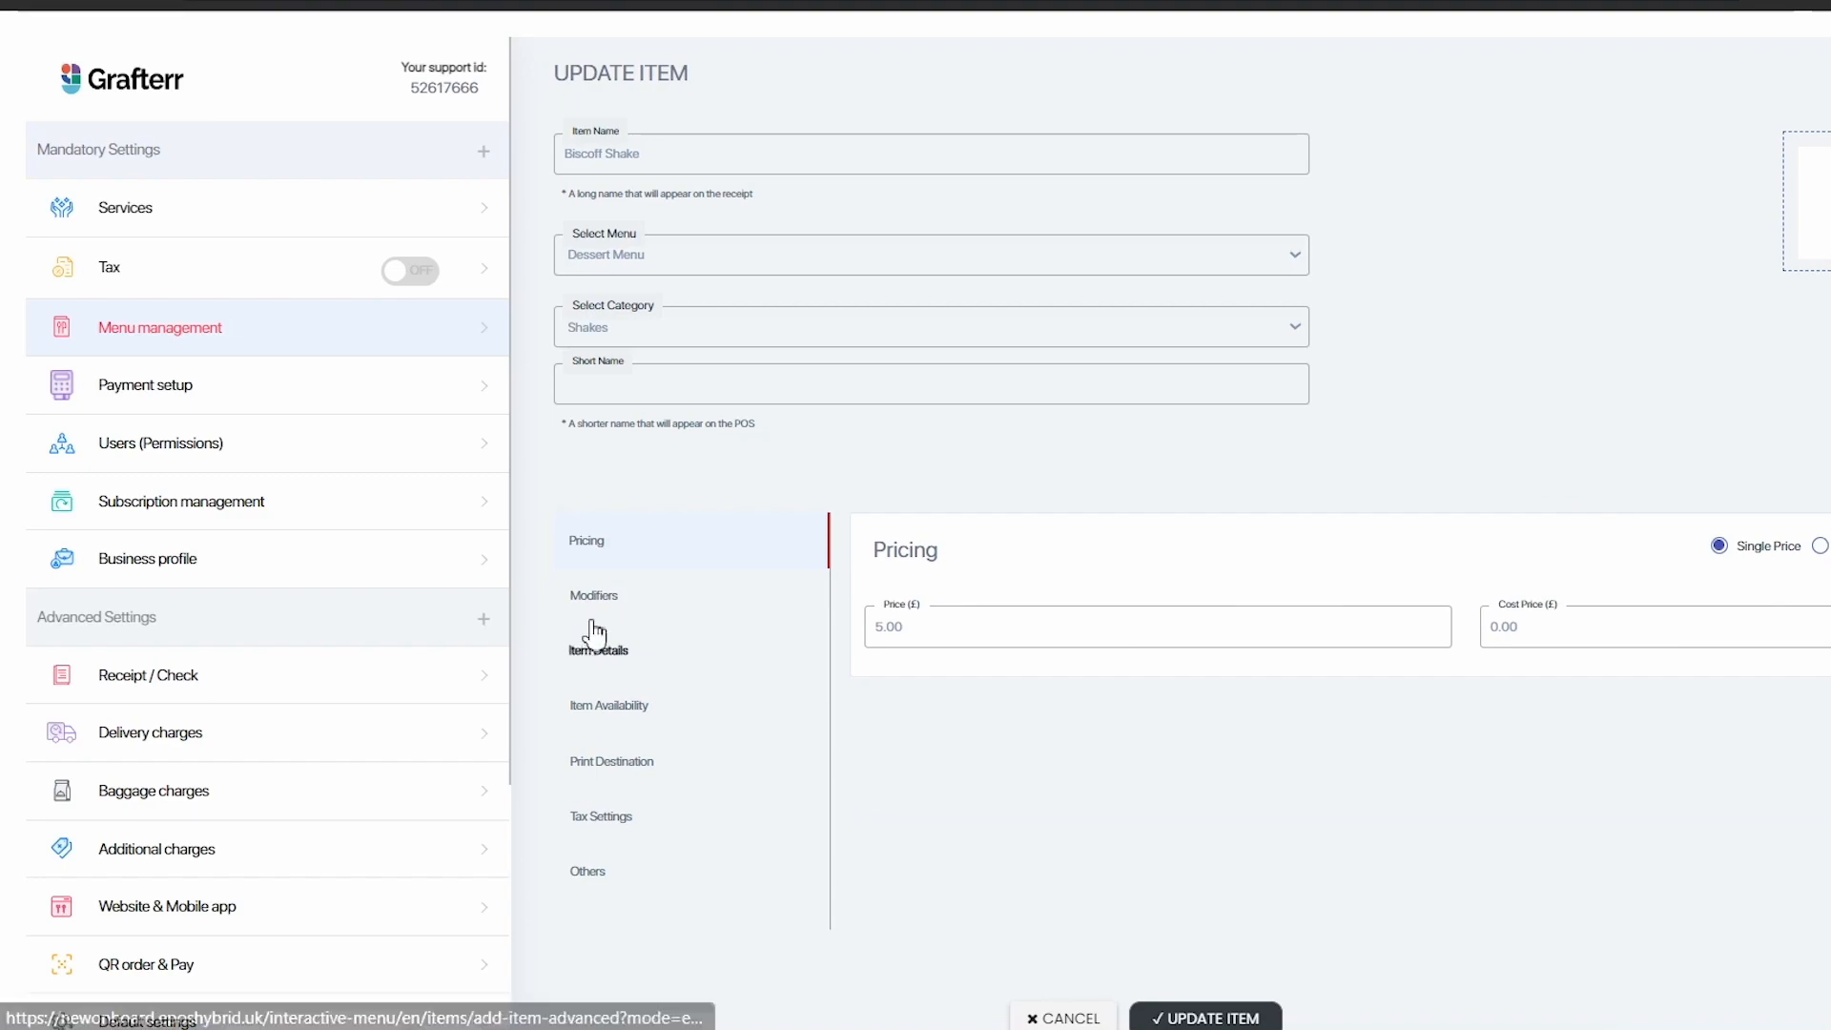
Step: Review the Modifiers, Item Details and Item Availability sections, ending at Tax Settings
{"action": "left_click", "coordinate": [593, 594]}
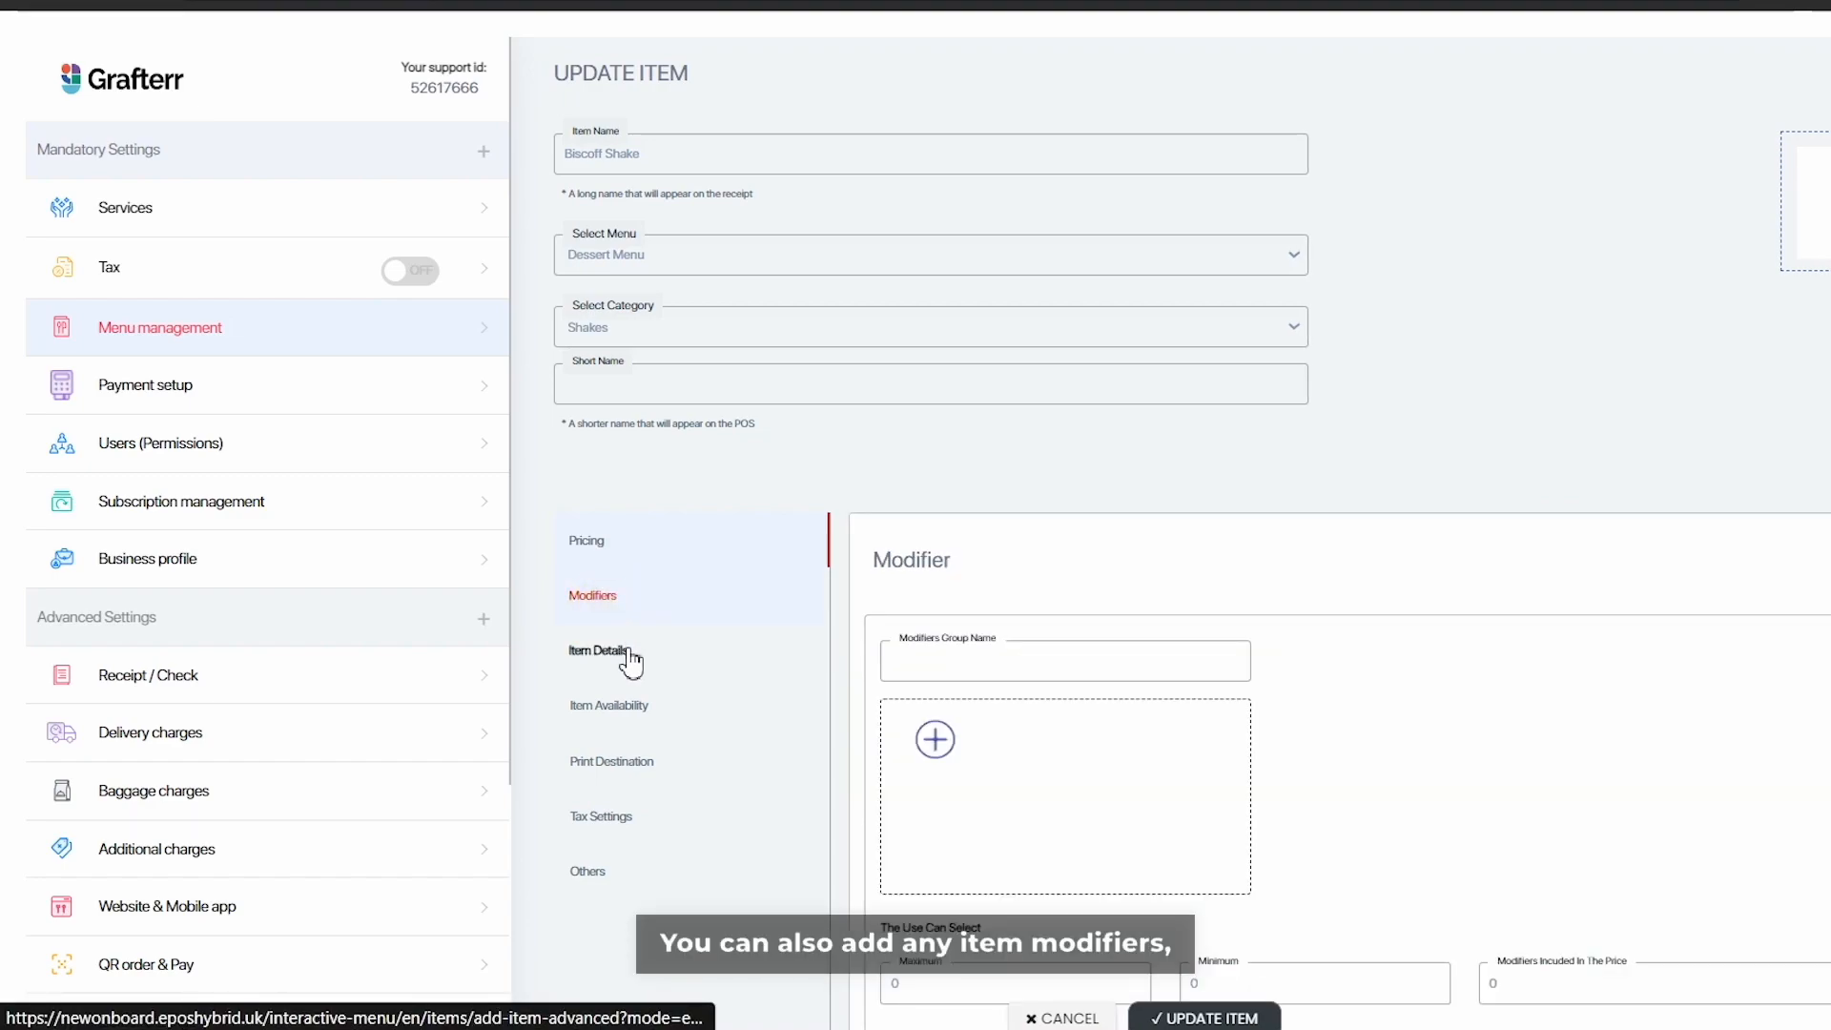
{"action": "left_click", "coordinate": [598, 651]}
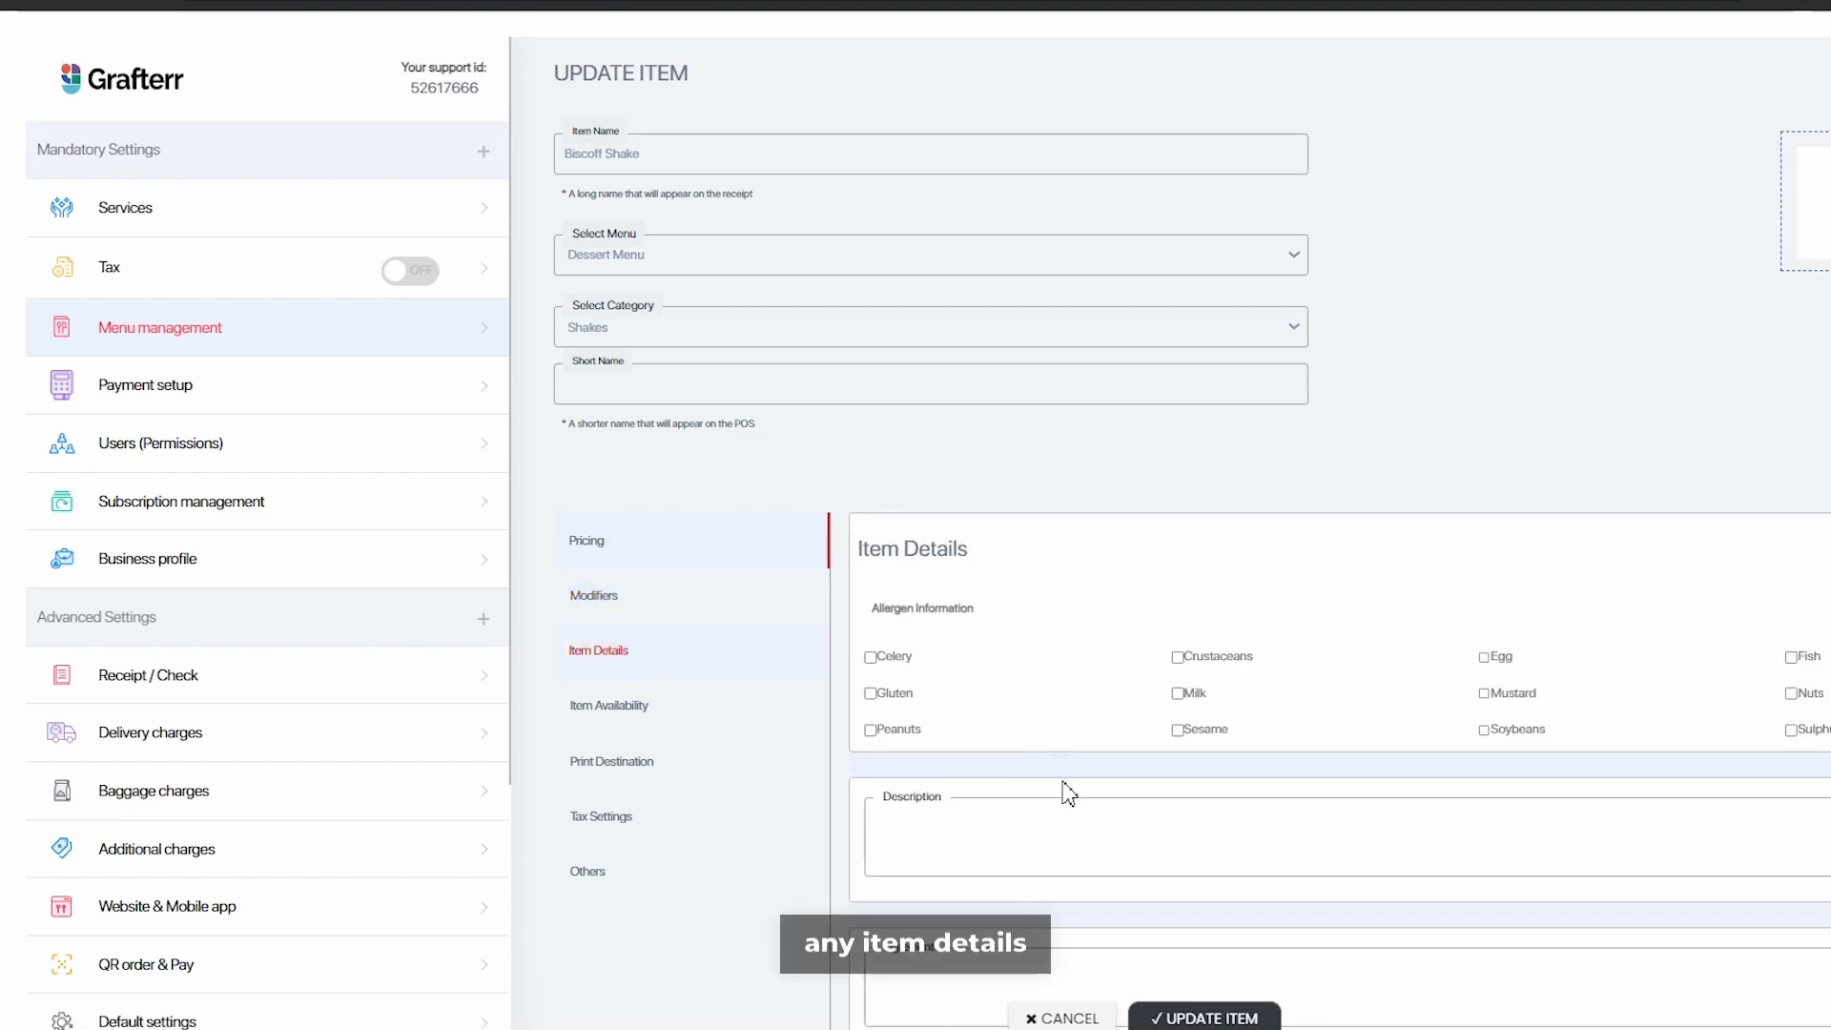
{"action": "scroll", "scroll_direction": "down", "scroll_amount": 3}
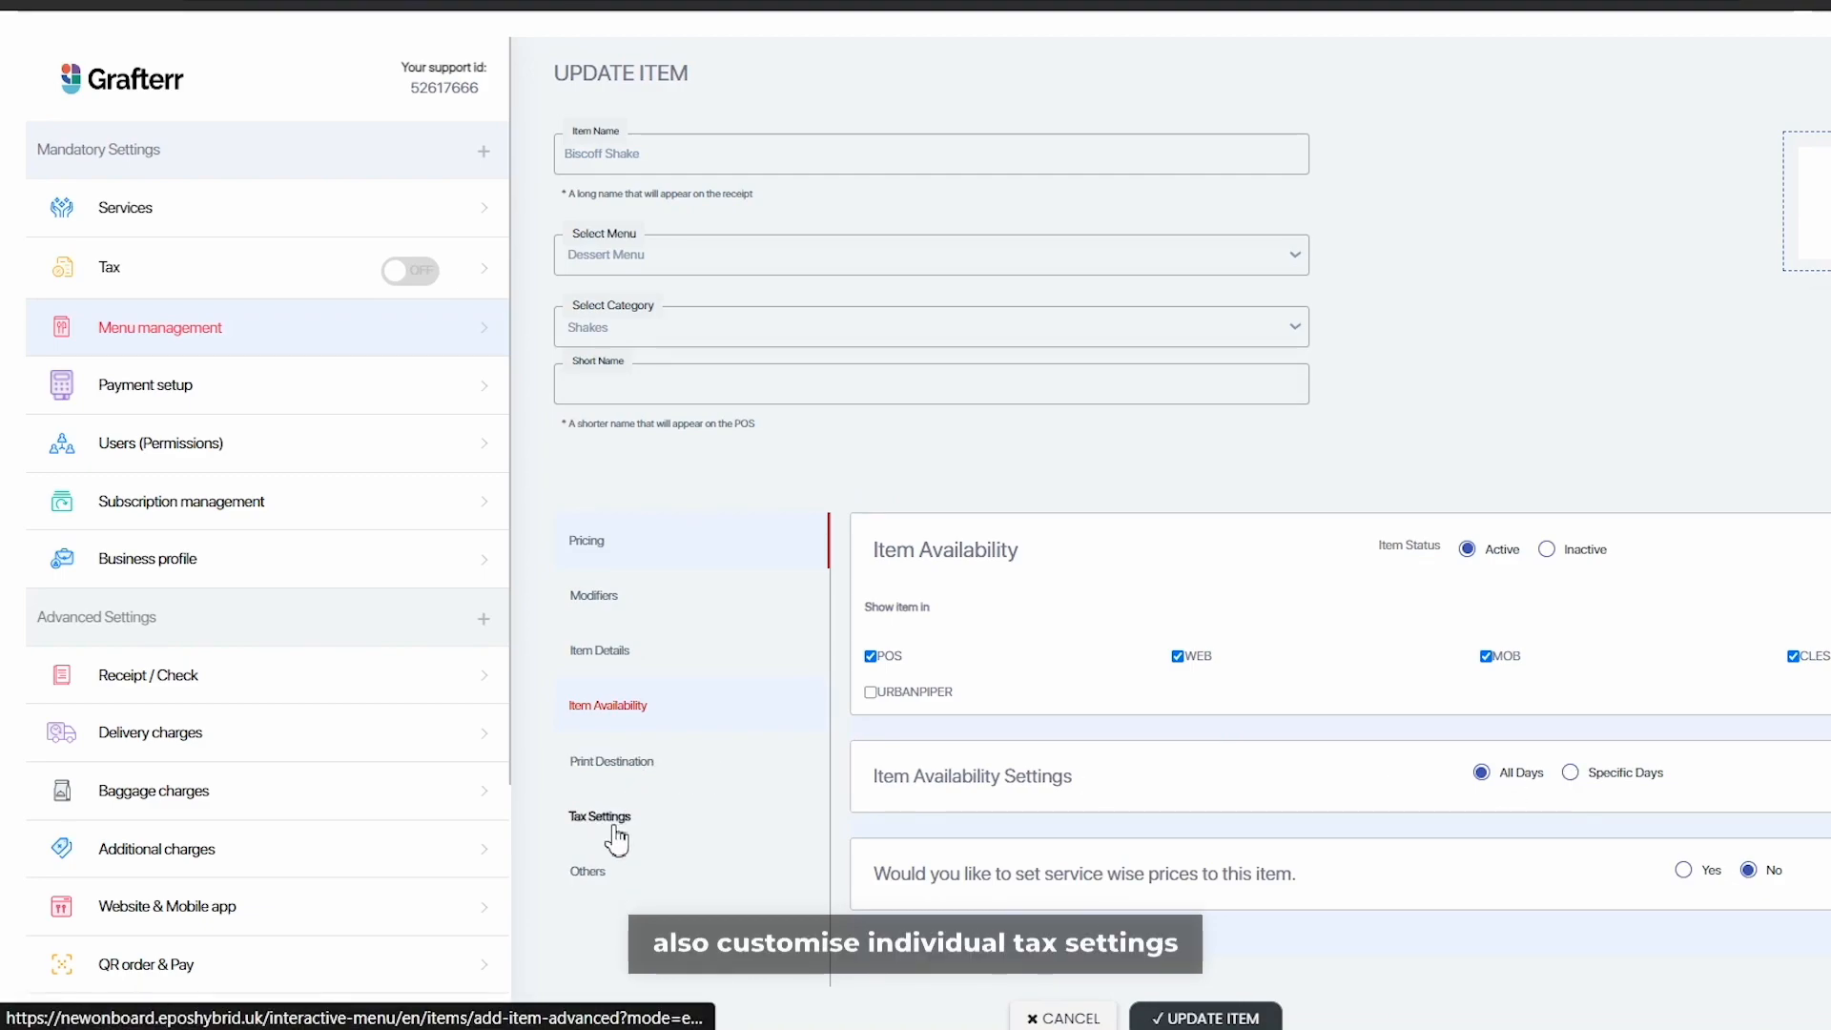
{"action": "left_click", "coordinate": [599, 816]}
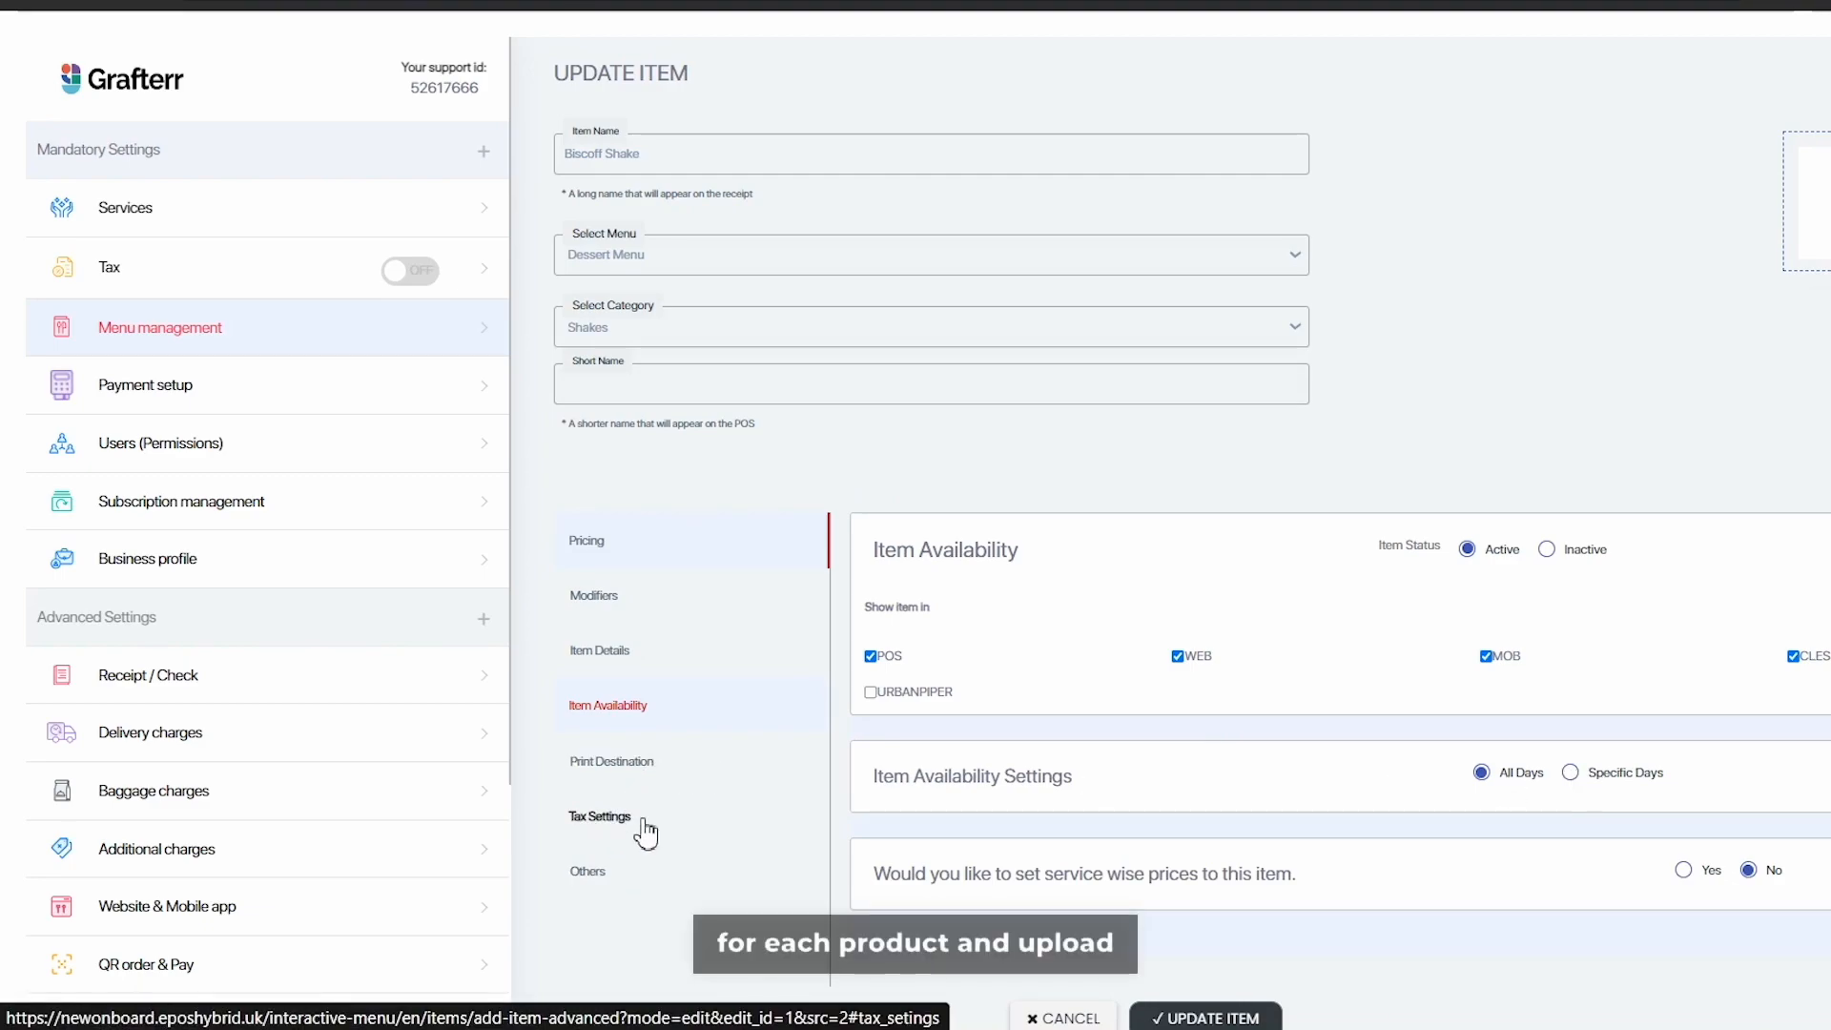